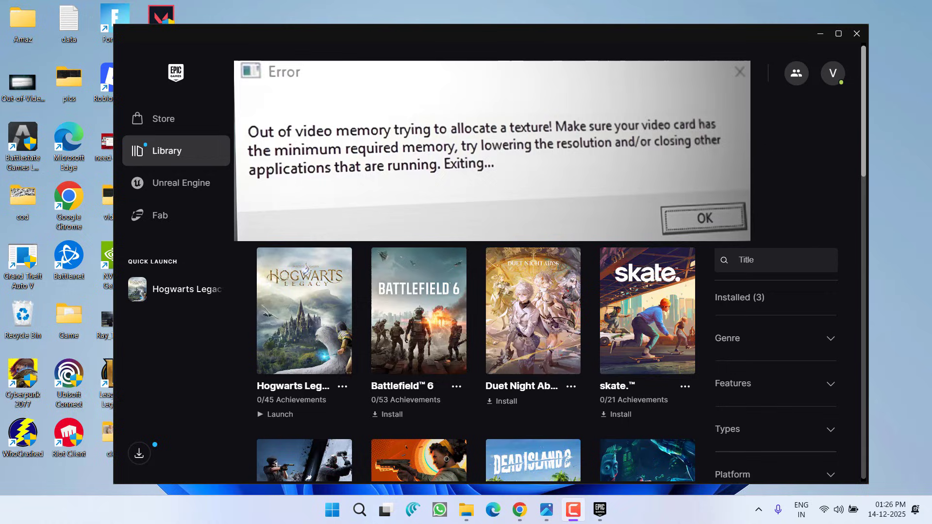
Step: Search Start for 'advanced set' and open View advanced system settings
{"action": "left_click", "coordinate": [705, 218]}
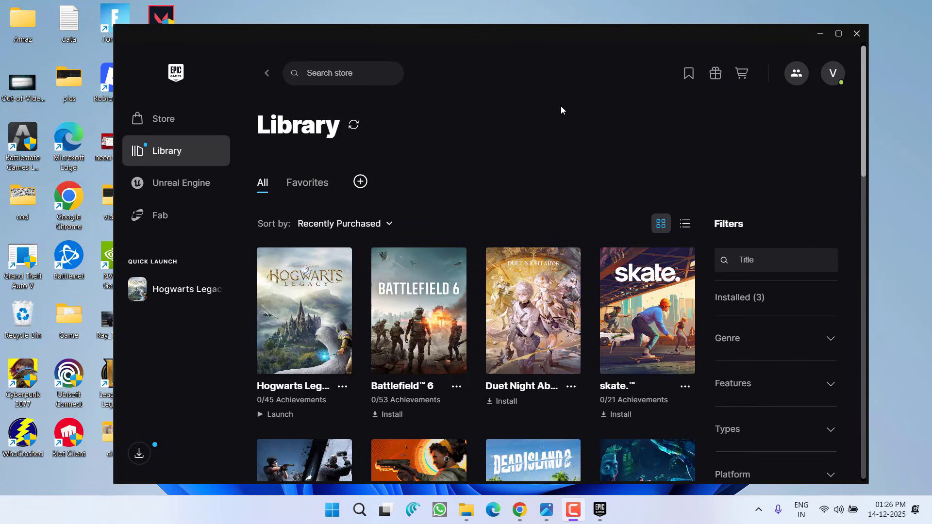
{"action": "left_click", "coordinate": [332, 509]}
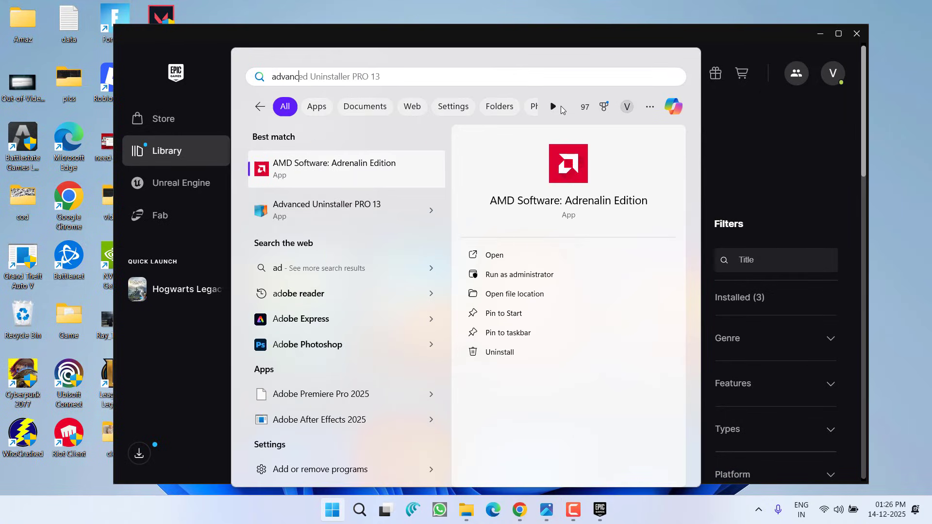
{"action": "type", "text": "advanced settings"}
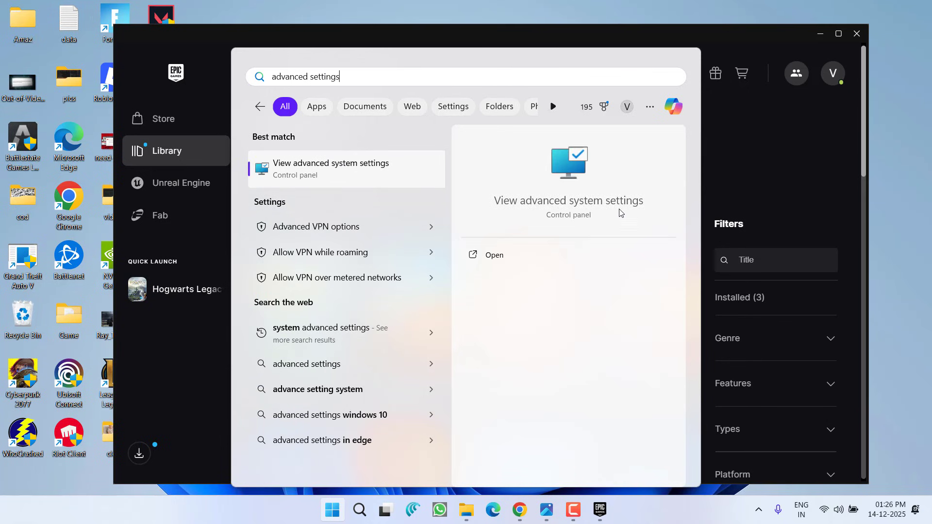
{"action": "left_click", "coordinate": [332, 169]}
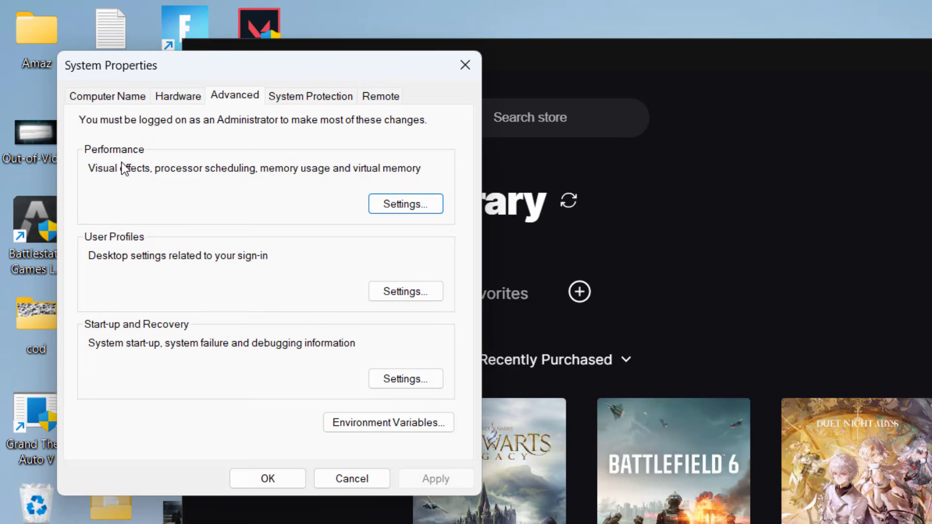
Step: Reach Virtual Memory via Performance Settings and turn off automatic paging file management
{"action": "left_click", "coordinate": [406, 204]}
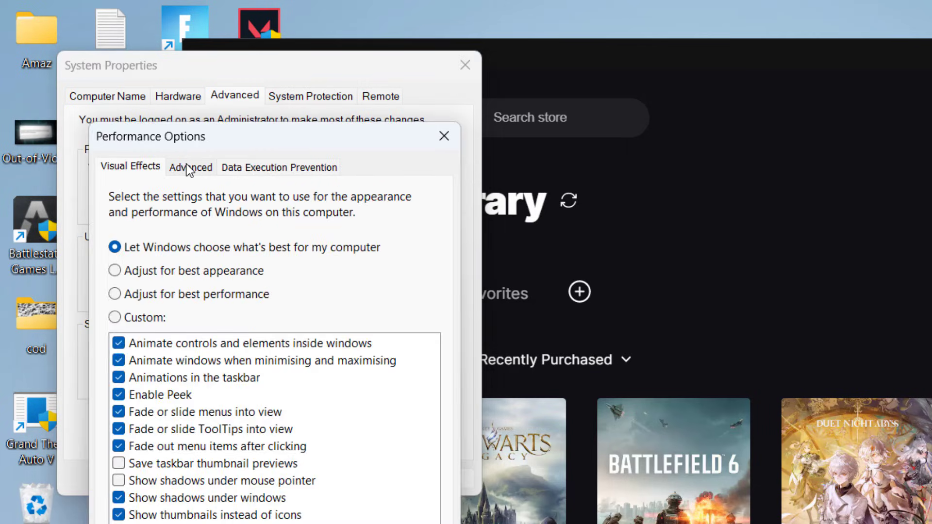
{"action": "left_click", "coordinate": [191, 167]}
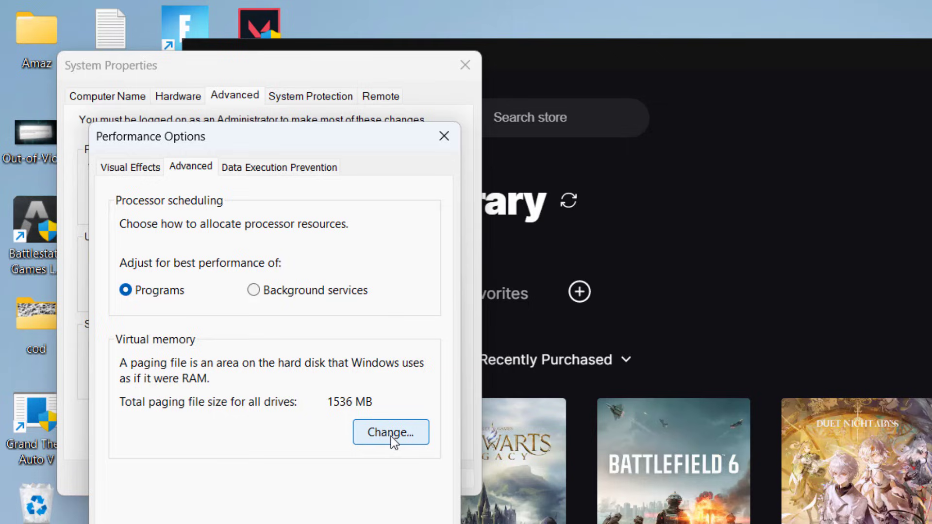
{"action": "left_click", "coordinate": [391, 432]}
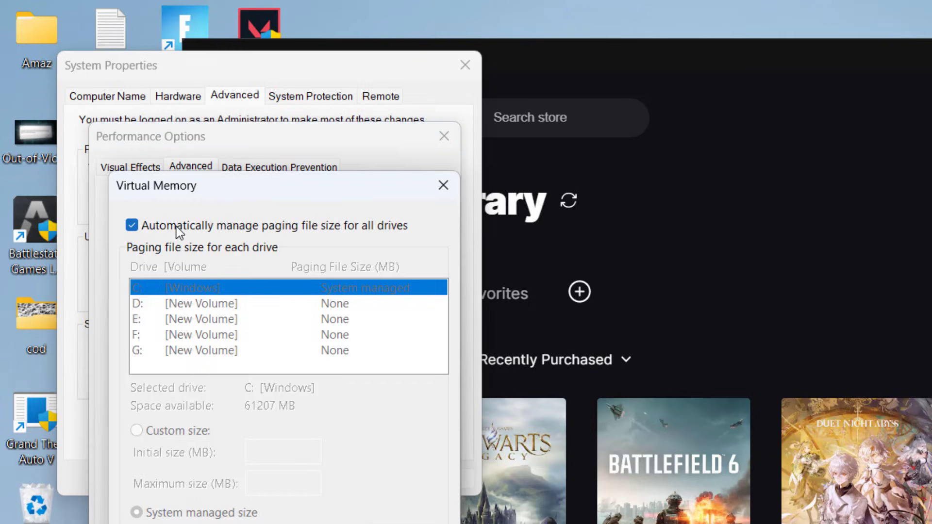
{"action": "left_click", "coordinate": [132, 225]}
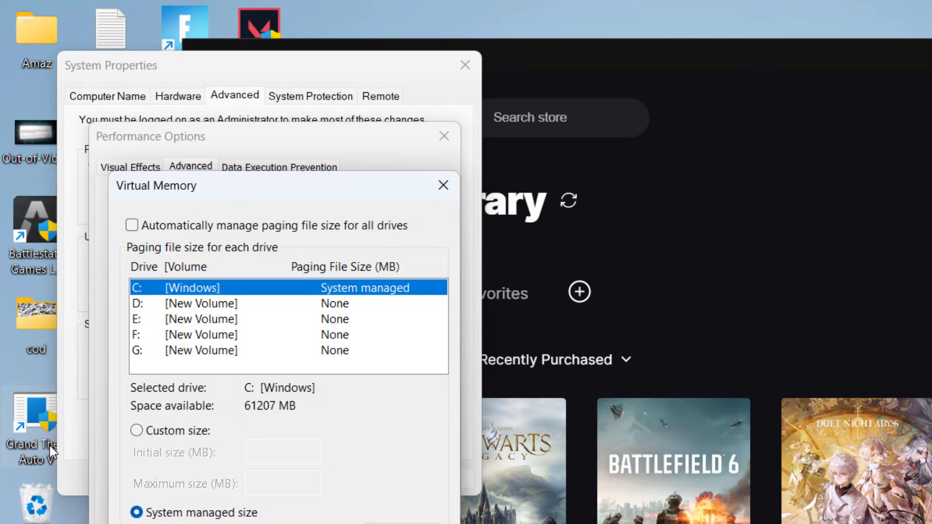
{"action": "mouse_move", "coordinate": [161, 309]}
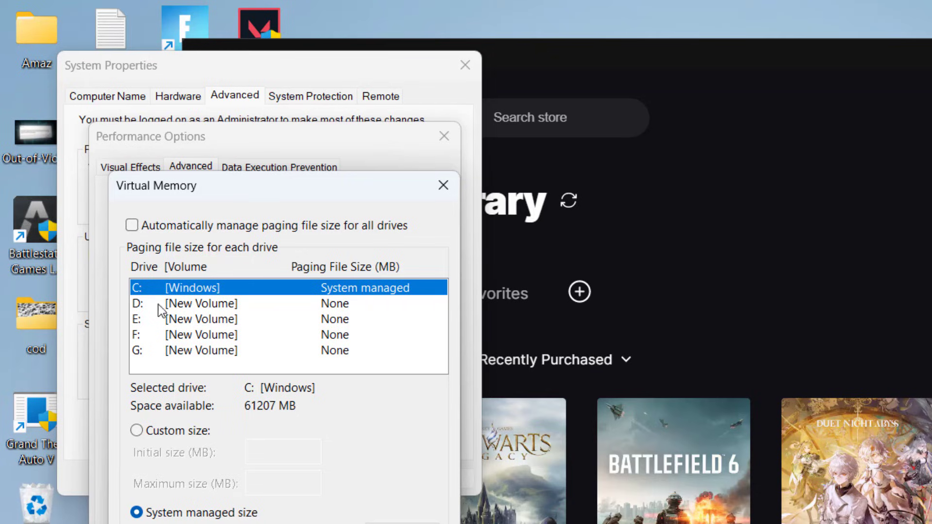
{"action": "mouse_move", "coordinate": [199, 292]}
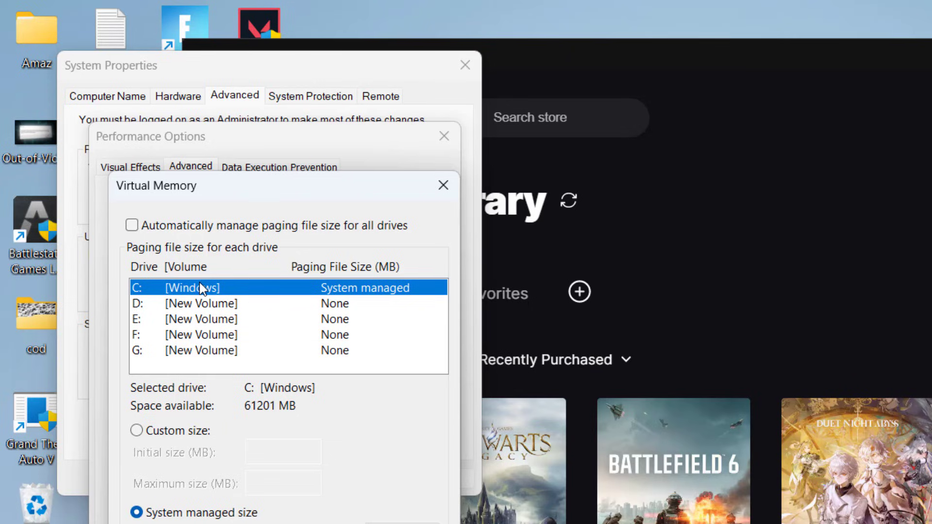
Step: Choose Custom size for drive C: and bring up Calculator ('cal') to work out the sizes
{"action": "left_click", "coordinate": [138, 431]}
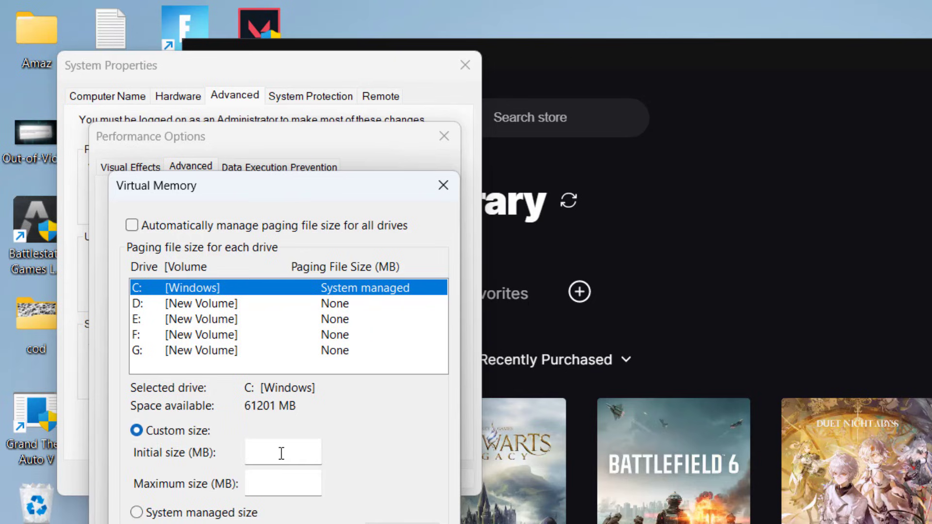
{"action": "left_click", "coordinate": [282, 451]}
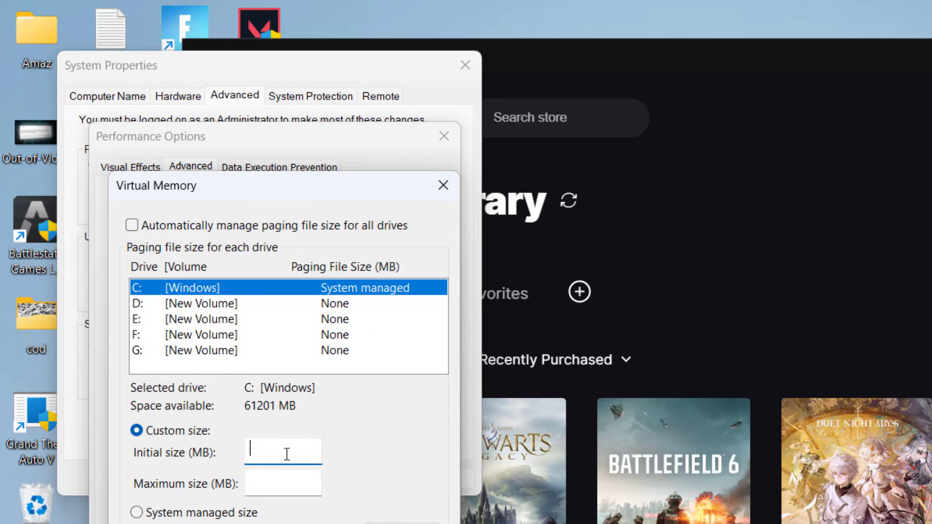
{"action": "type", "text": "cal"}
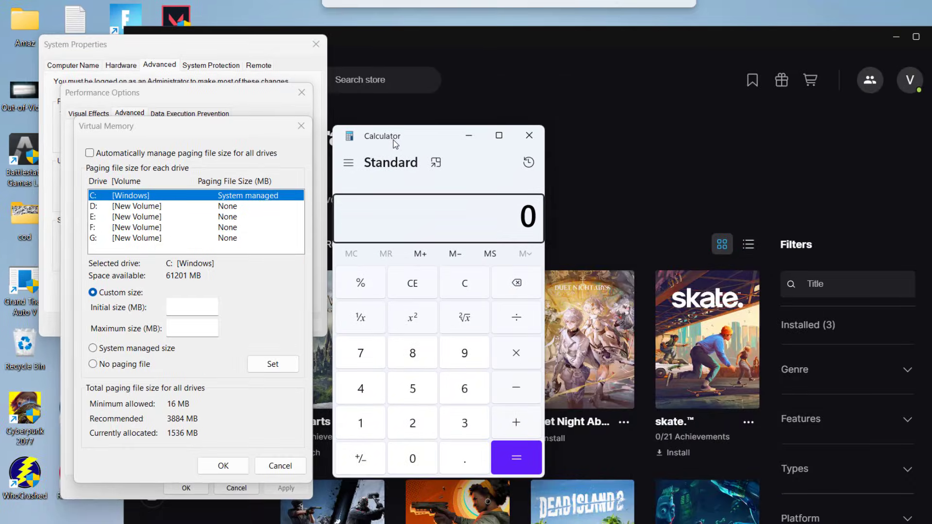
{"action": "mouse_move", "coordinate": [370, 430]}
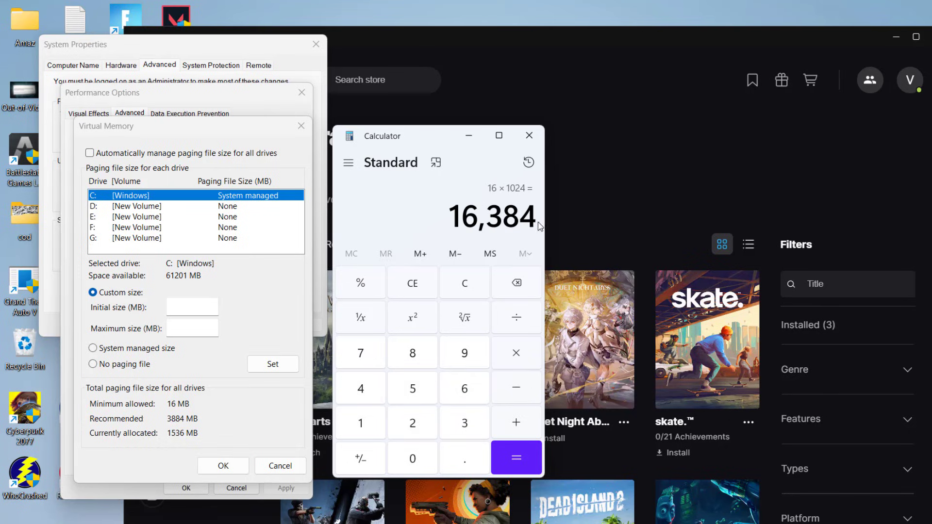
Step: Set drive C: paging file to 16384 MB initial and 65536 MB maximum, apply with Set and confirm
{"action": "left_click", "coordinate": [192, 307]}
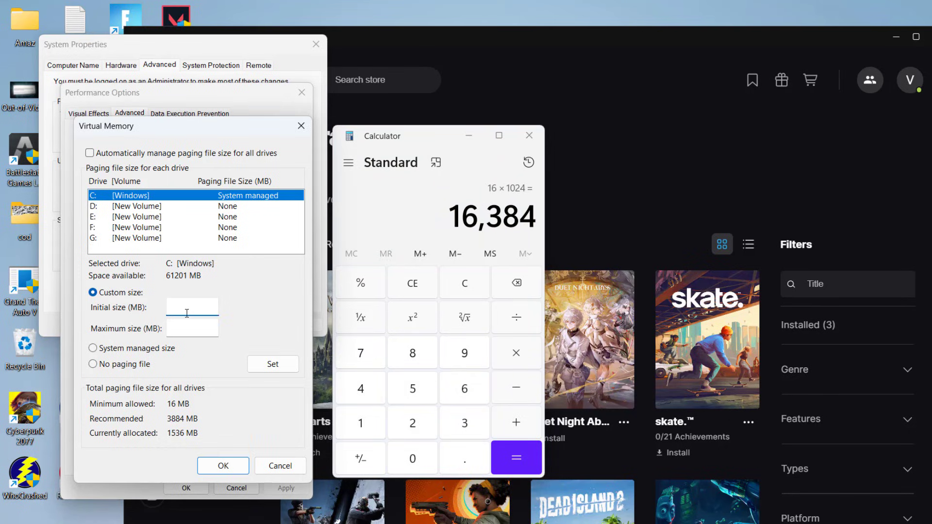
{"action": "type", "text": "16384"}
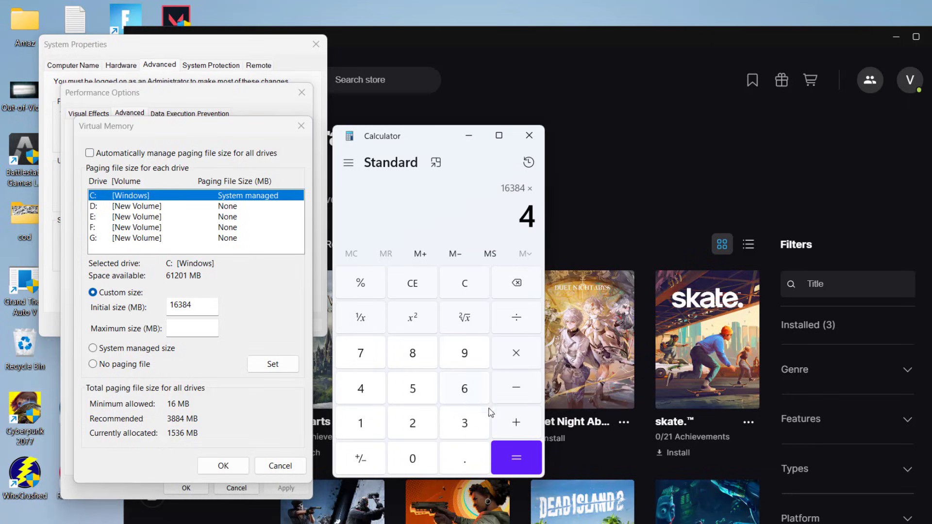
{"action": "left_click", "coordinate": [516, 458]}
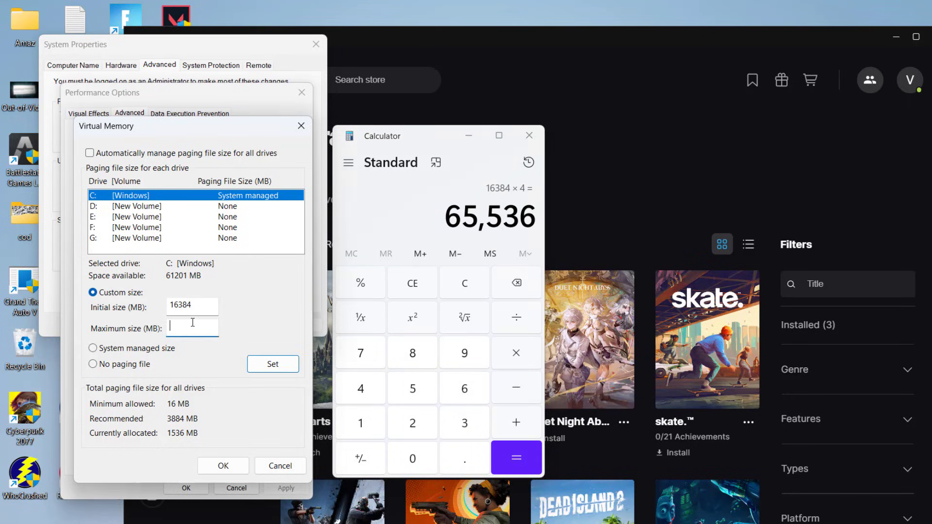
{"action": "type", "text": "65536"}
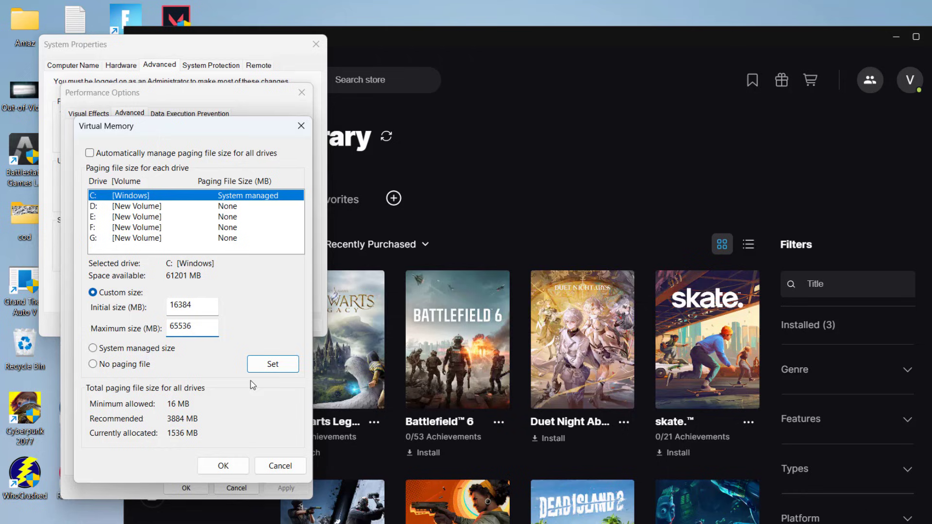
{"action": "left_click", "coordinate": [272, 364]}
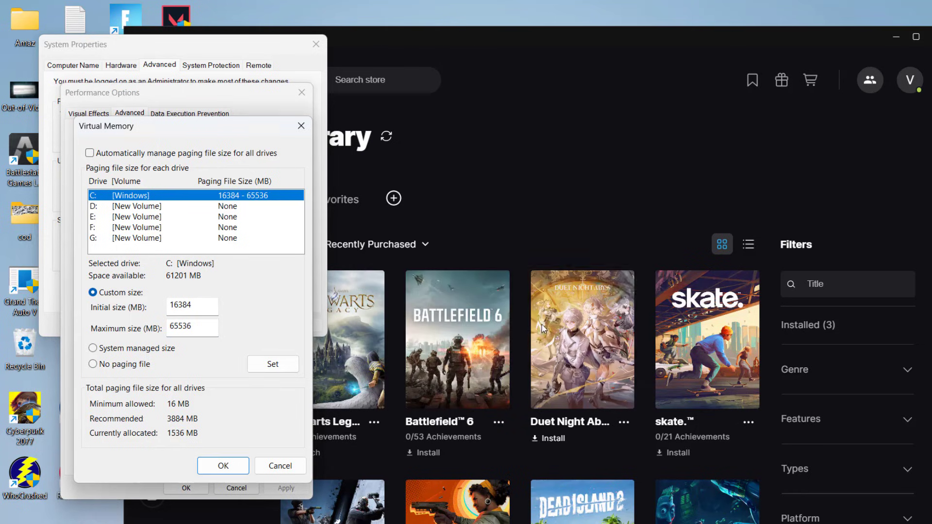
{"action": "left_click", "coordinate": [222, 466]}
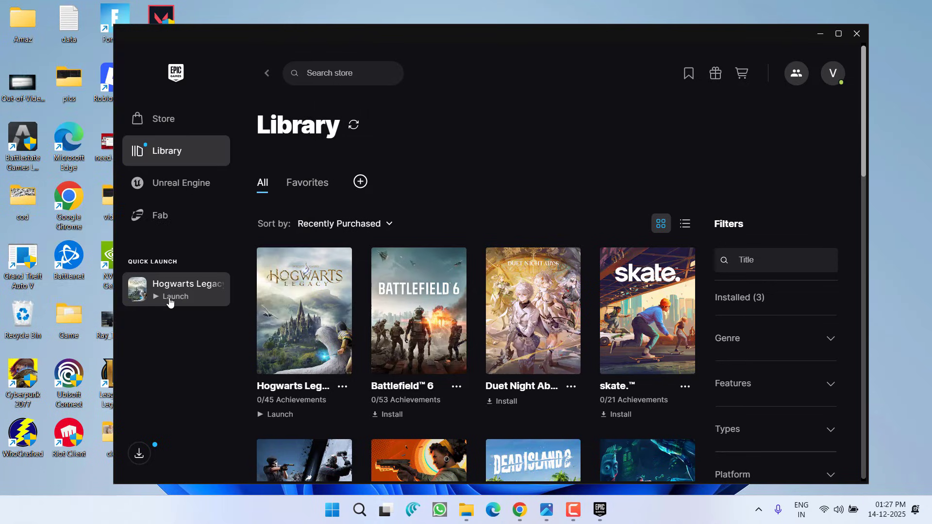
{"action": "mouse_move", "coordinate": [517, 95]}
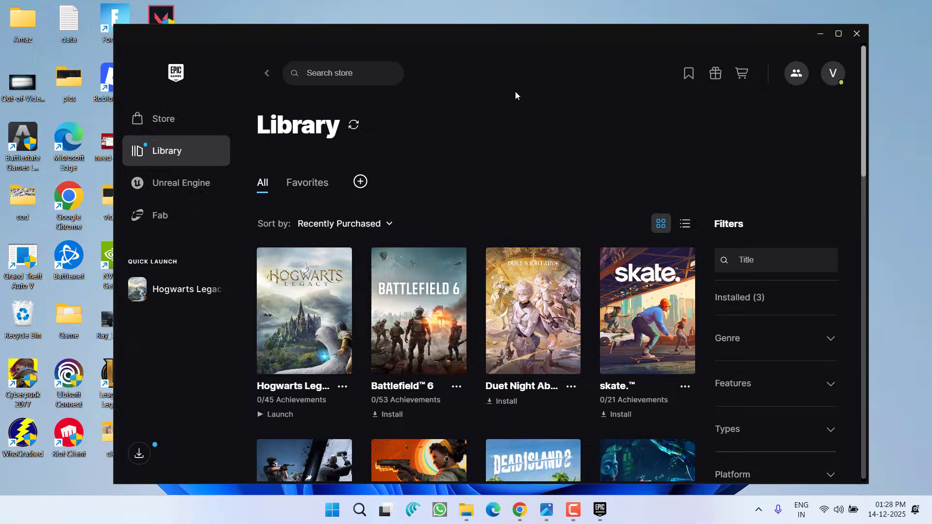
{"action": "mouse_move", "coordinate": [513, 91]}
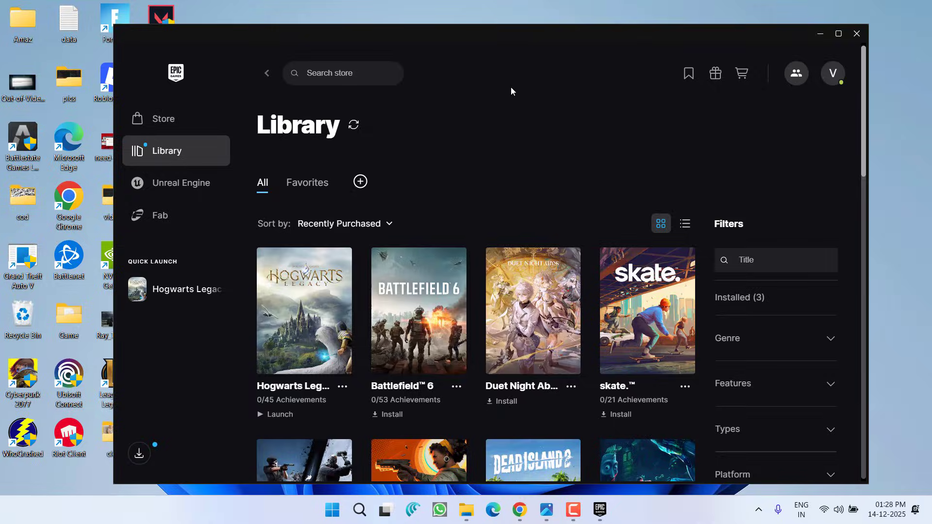
{"action": "left_click", "coordinate": [614, 509]}
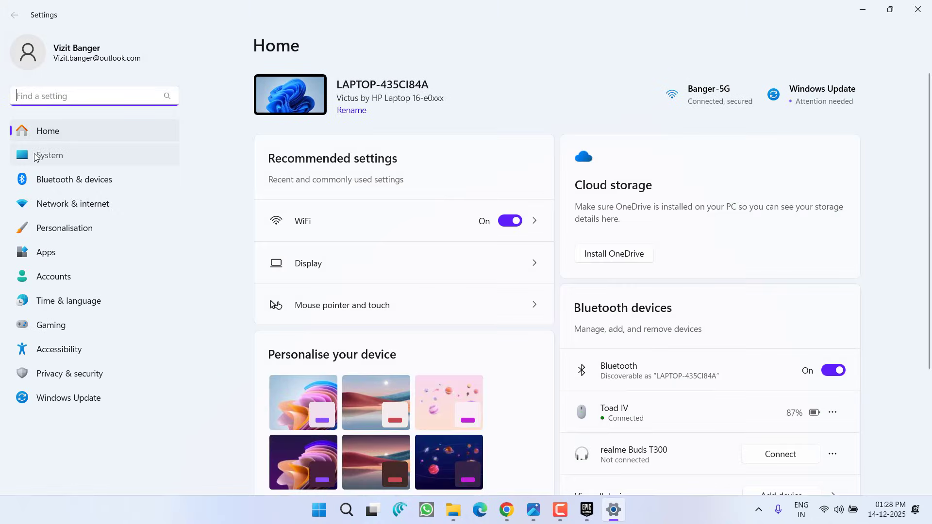
Step: Go to System > Power & battery and choose a different power mode from the dropdown
{"action": "left_click", "coordinate": [48, 155]}
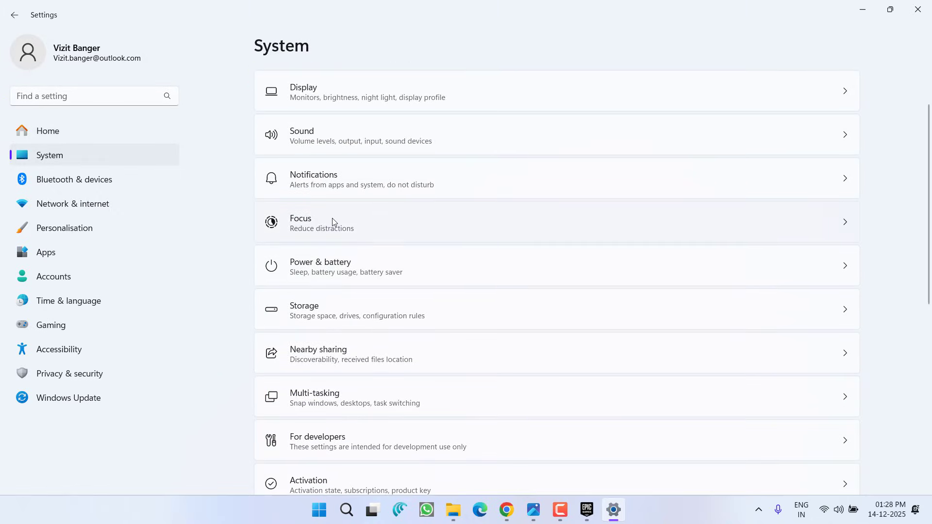
{"action": "left_click", "coordinate": [337, 266]}
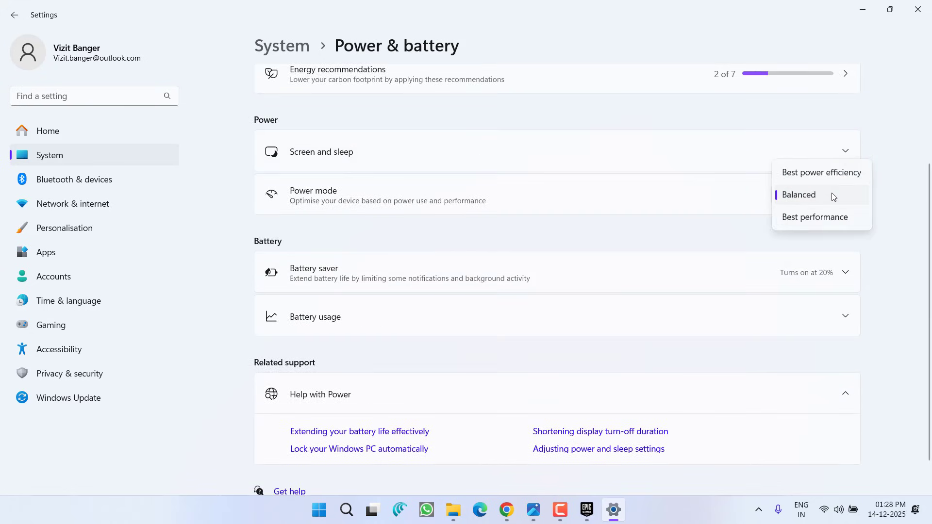
{"action": "mouse_move", "coordinate": [846, 175]}
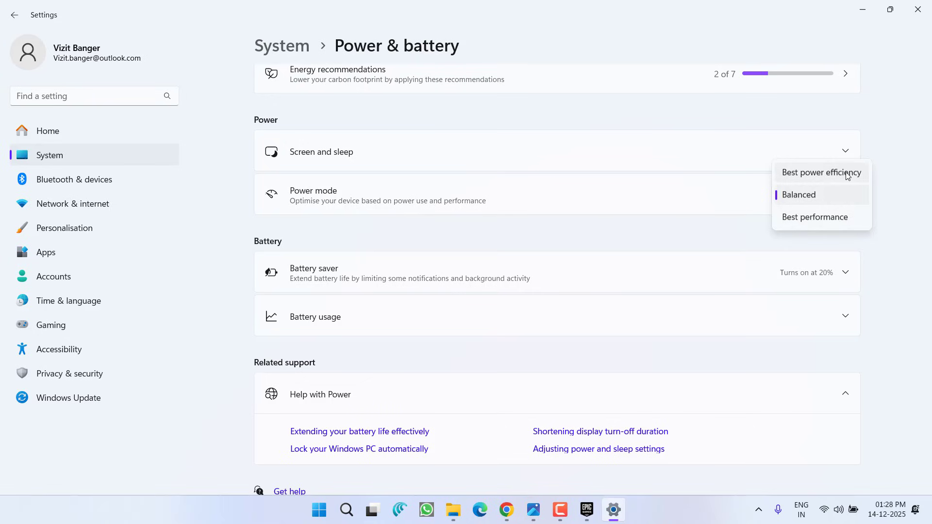
{"action": "left_click", "coordinate": [821, 173]}
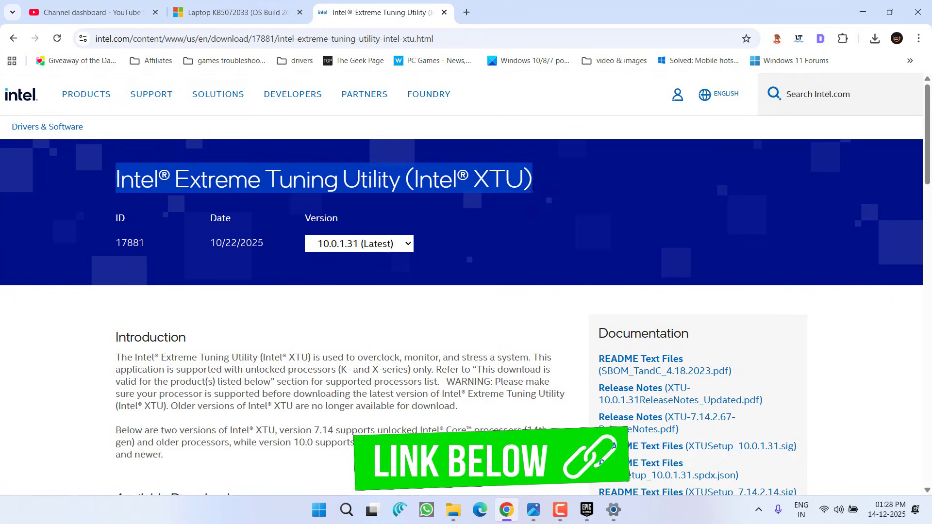
Step: Start the XTUSetup_7.14.2.67.exe download from Available Downloads and minimize the browser
{"action": "scroll", "scroll_direction": "down", "scroll_amount": 3}
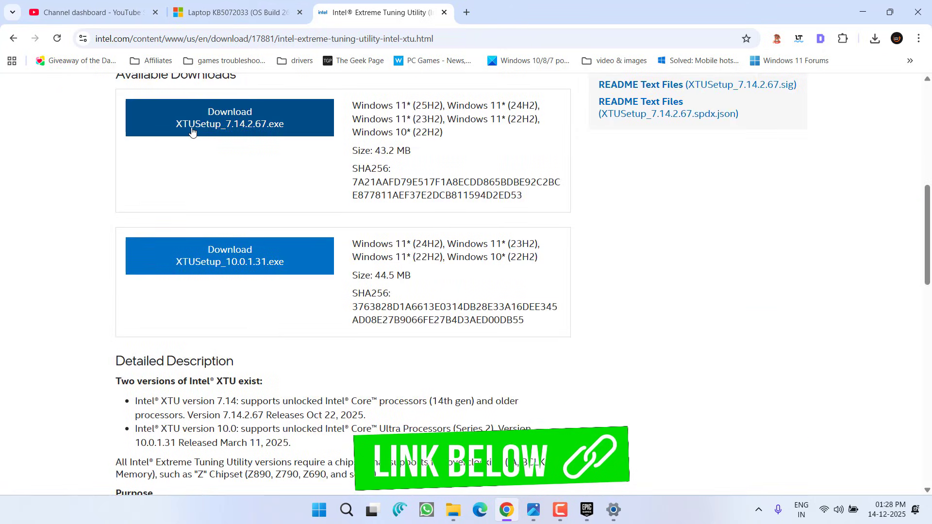
{"action": "left_click", "coordinate": [229, 117]}
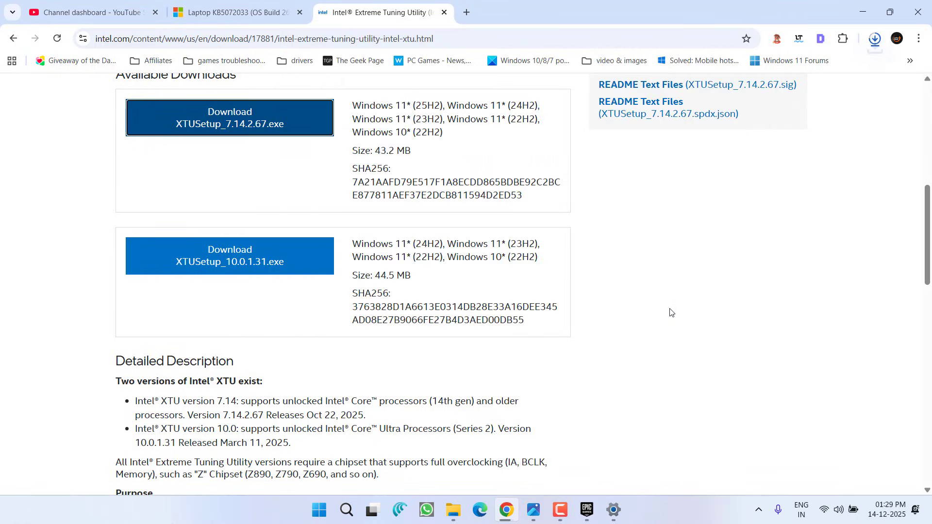
{"action": "left_click", "coordinate": [874, 39]}
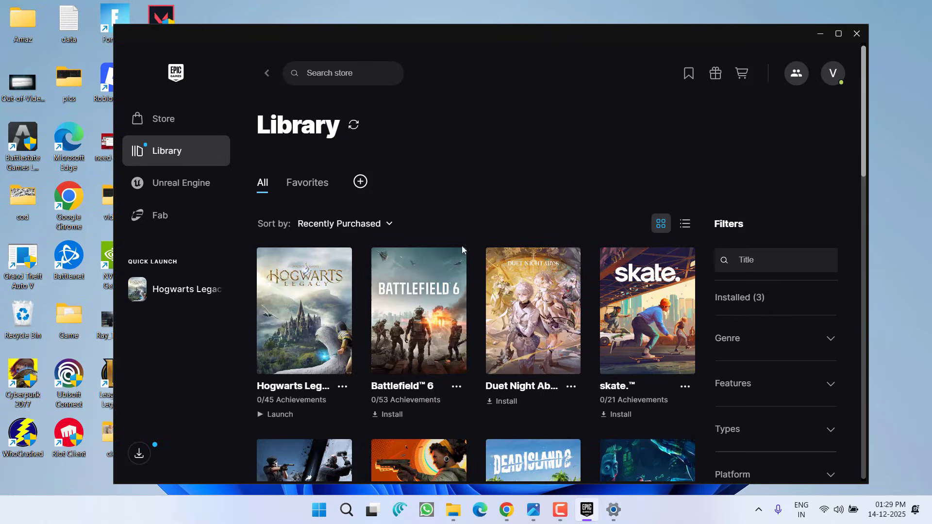
{"action": "mouse_move", "coordinate": [563, 279]}
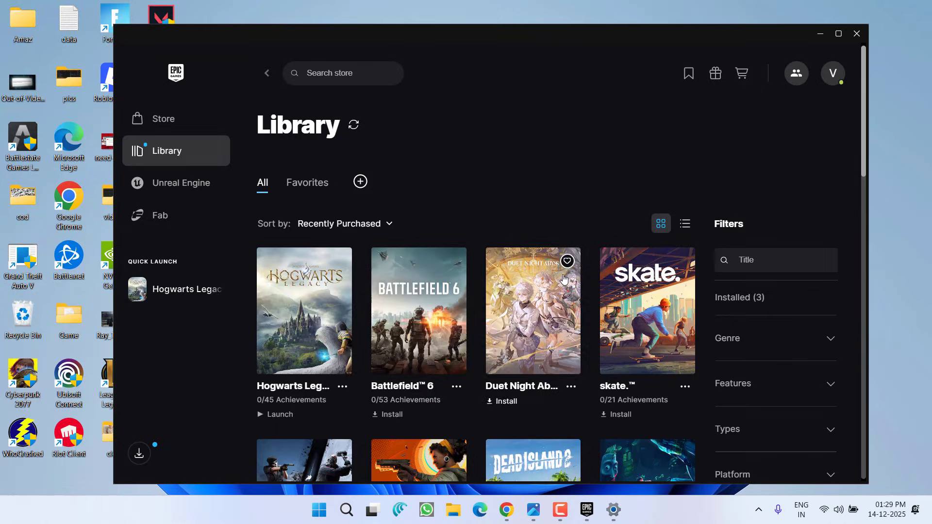
Step: Switch via Alt+Tab to the 'intel extreme utility tool.png' reference screenshot
{"action": "key", "text": "Alt+Tab"}
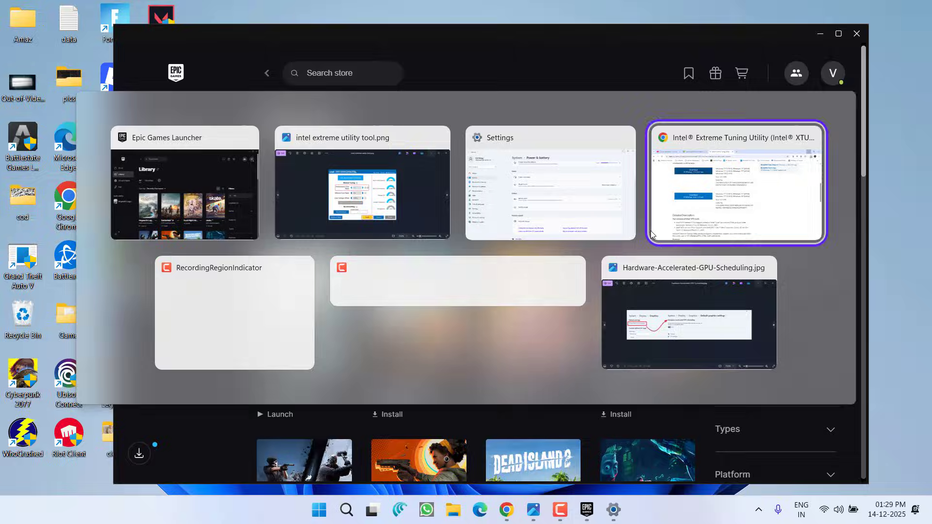
{"action": "left_click", "coordinate": [736, 185]}
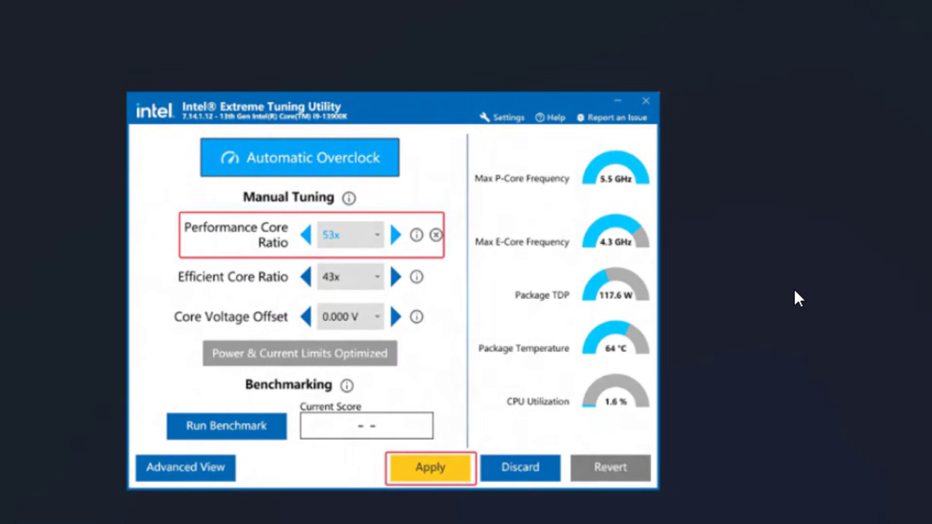
{"action": "mouse_move", "coordinate": [796, 283]}
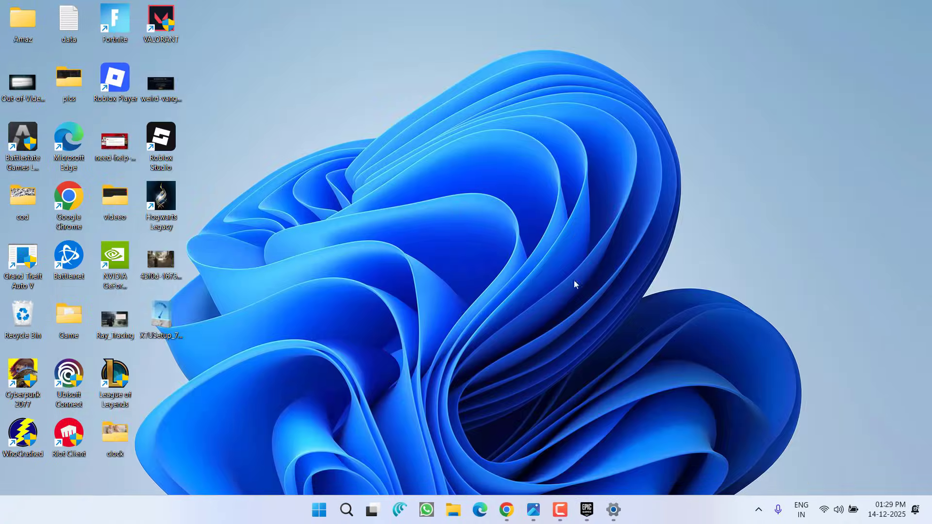
Step: Return to Settings' Graphics page and bring up the Hardware-Accelerated-GPU-Scheduling.jpg reference image
{"action": "left_click", "coordinate": [614, 509]}
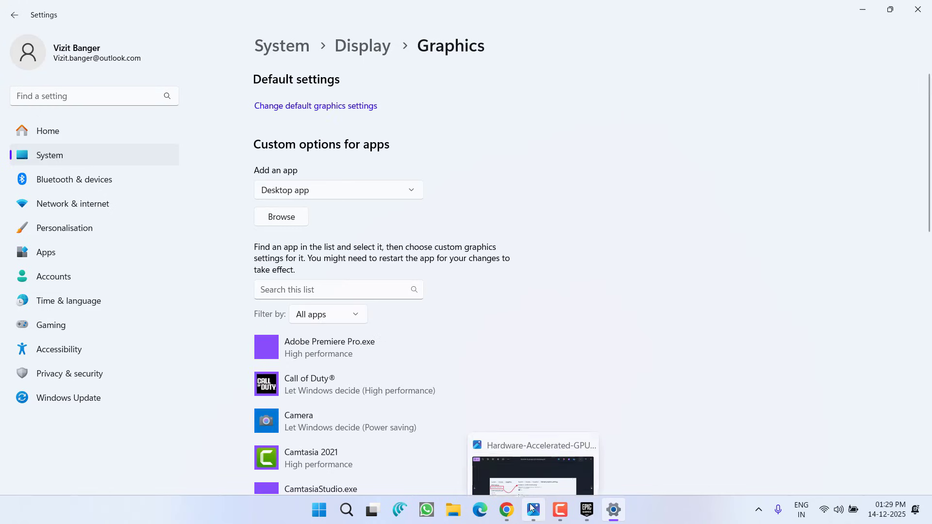
{"action": "left_click", "coordinate": [316, 105]}
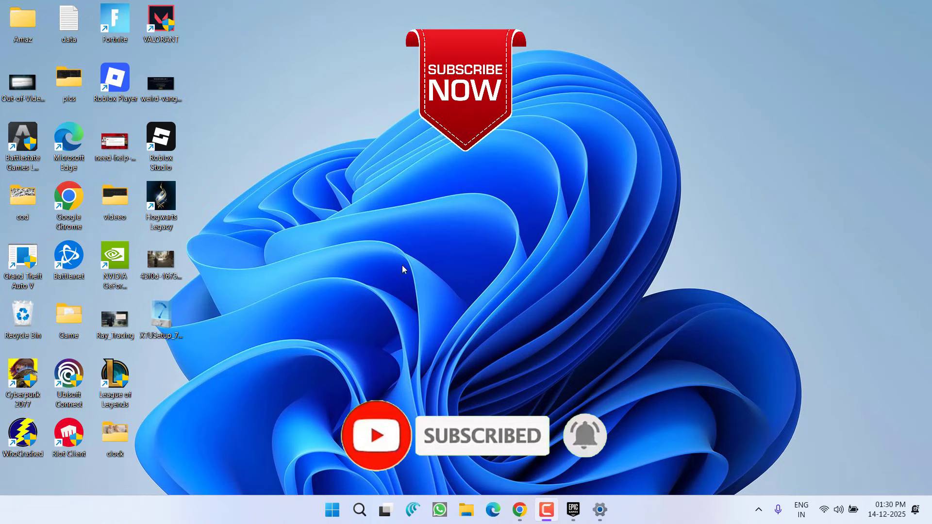
{"action": "mouse_move", "coordinate": [774, 369]}
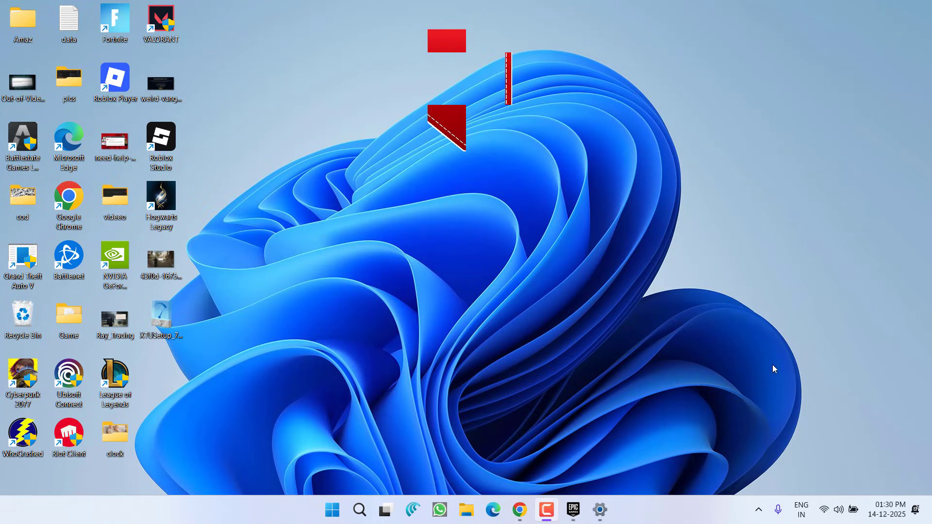